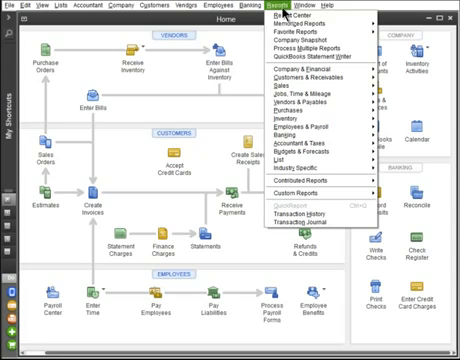
mouse_move(316, 66)
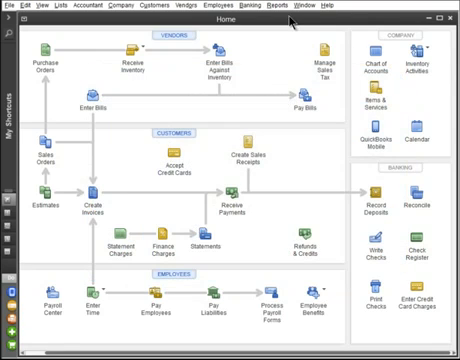
Launch Statement Writer from the Reports menu's Accountant & Taxes list
left_click(268, 6)
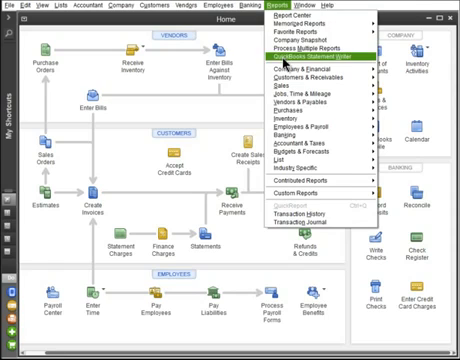
left_click(304, 64)
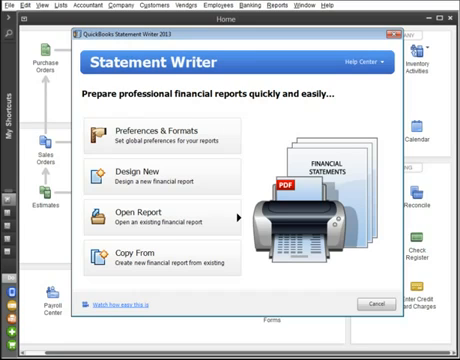
mouse_move(160, 136)
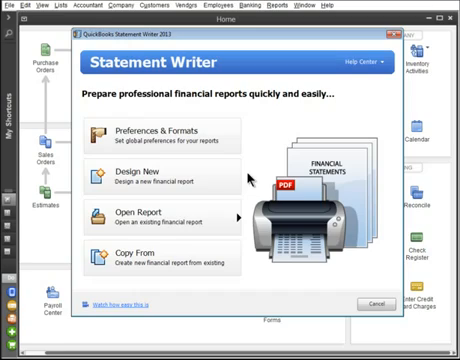
Design a new report with the Balance Sheet and Income Statement Selected and Prior Year templates
left_click(150, 176)
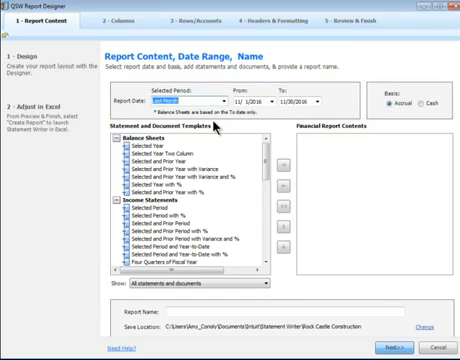
left_click(178, 162)
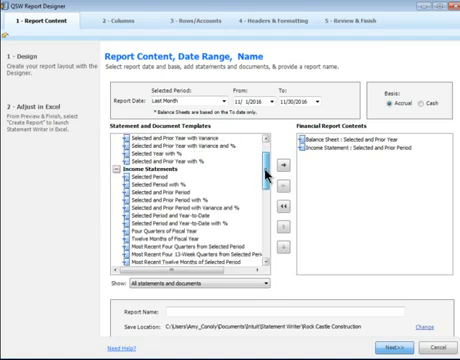
Add a Cover Letter at the top of the contents and name the report 'Client Financials'
scroll("down", 3)
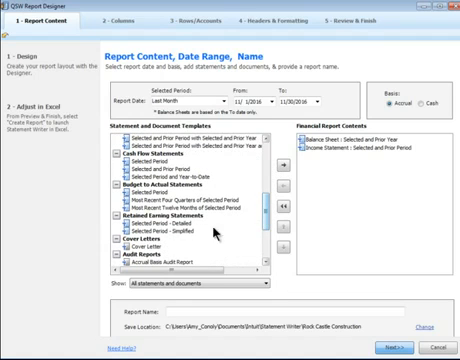
left_click(282, 164)
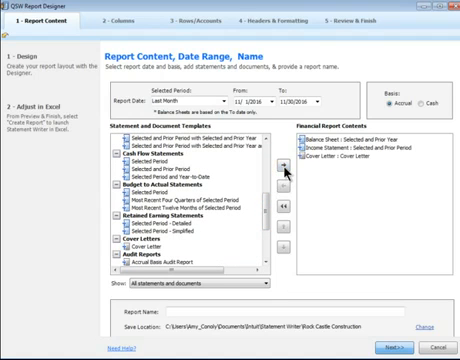
scroll("down", 3)
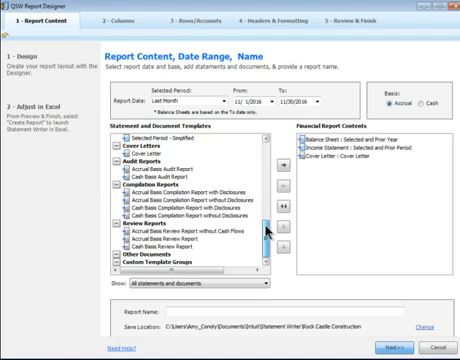
left_click(280, 168)
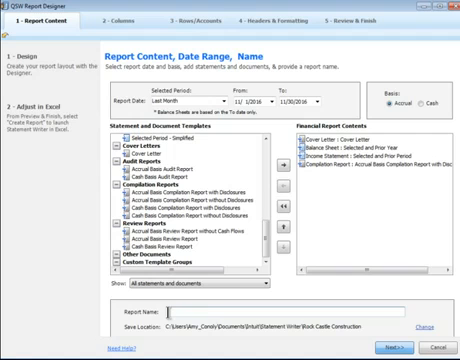
type("Client Financials")
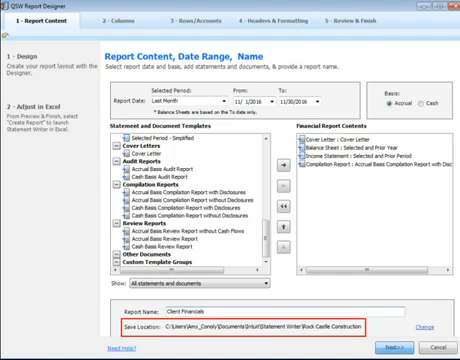